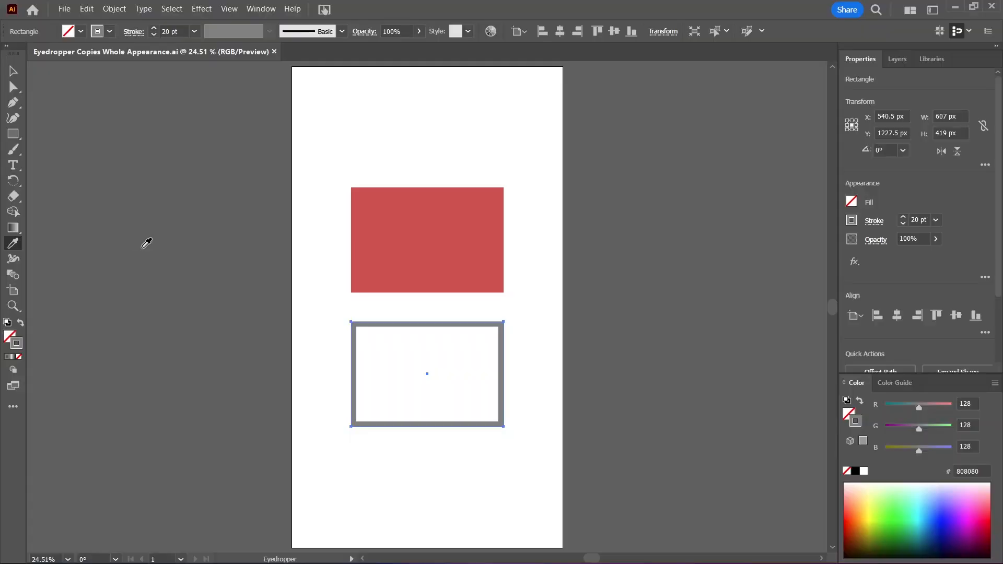
{"action": "mouse_move", "coordinate": [13, 244]}
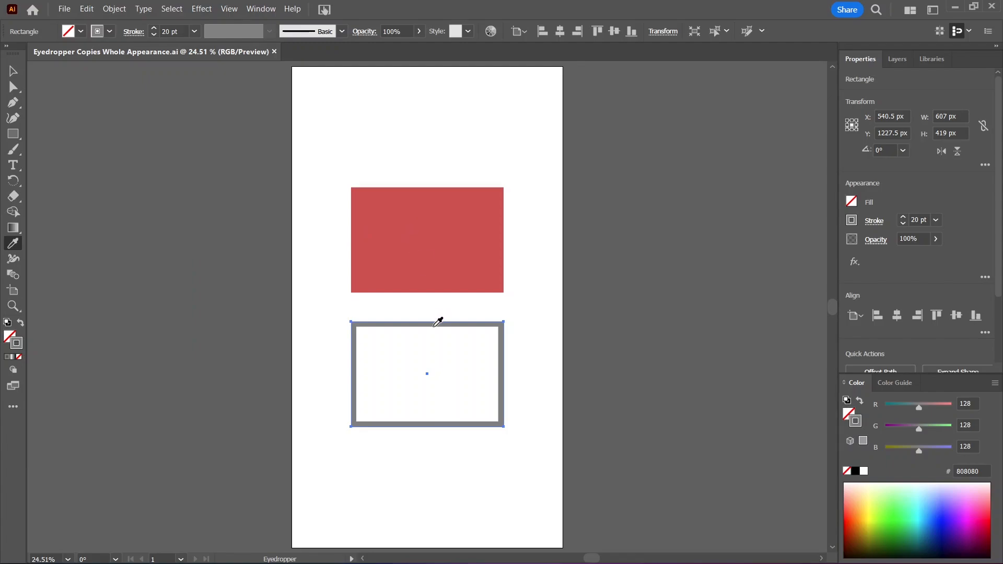
Copy the upper rectangle's red fill onto the lower rectangle, then revert it to the gray outline
{"action": "left_click", "coordinate": [436, 257]}
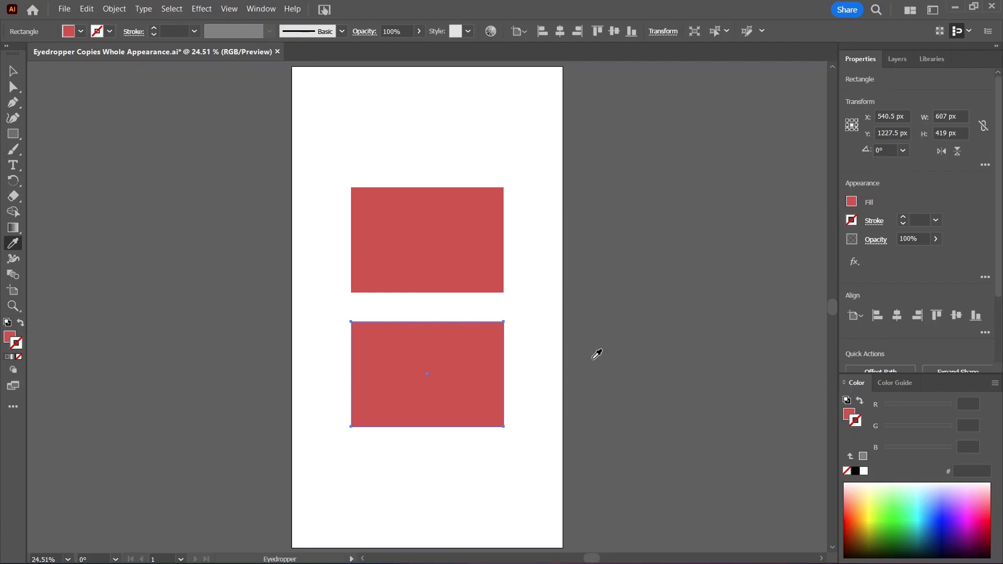
{"action": "left_click", "coordinate": [426, 373]}
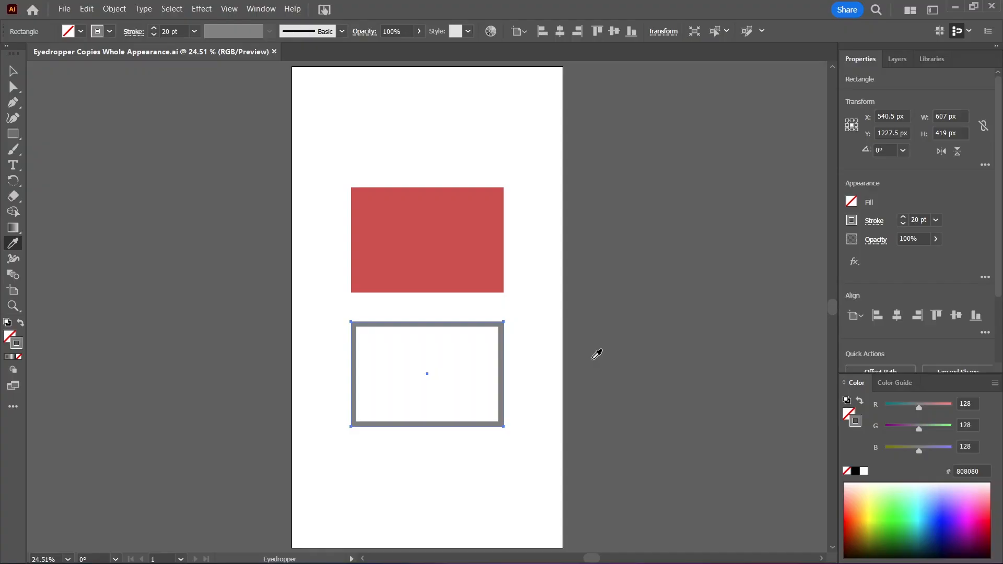
{"action": "mouse_move", "coordinate": [531, 307]}
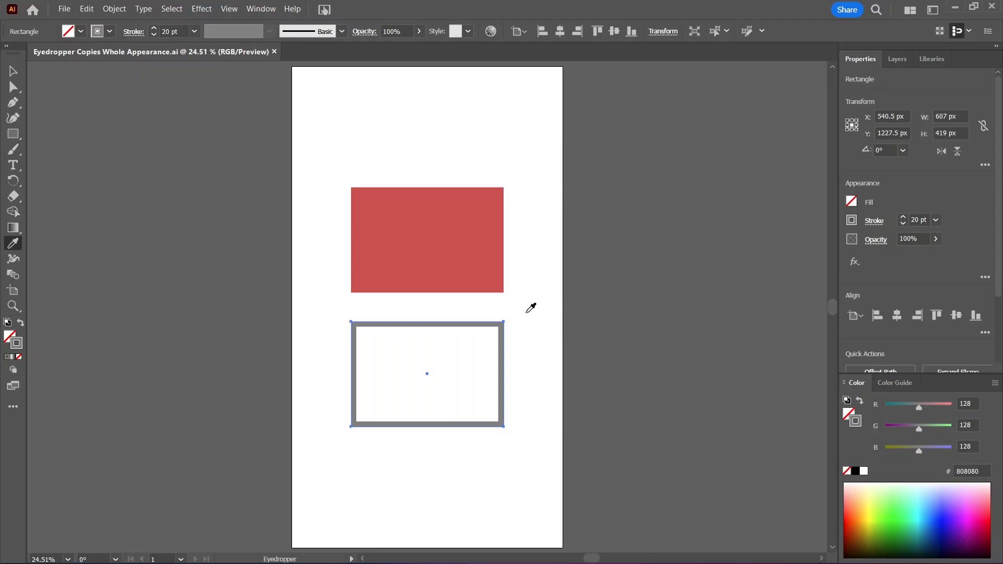
Shift-sample the upper rectangle's red (D25050) into the lower rectangle's 20 pt stroke
{"action": "left_click", "coordinate": [427, 240]}
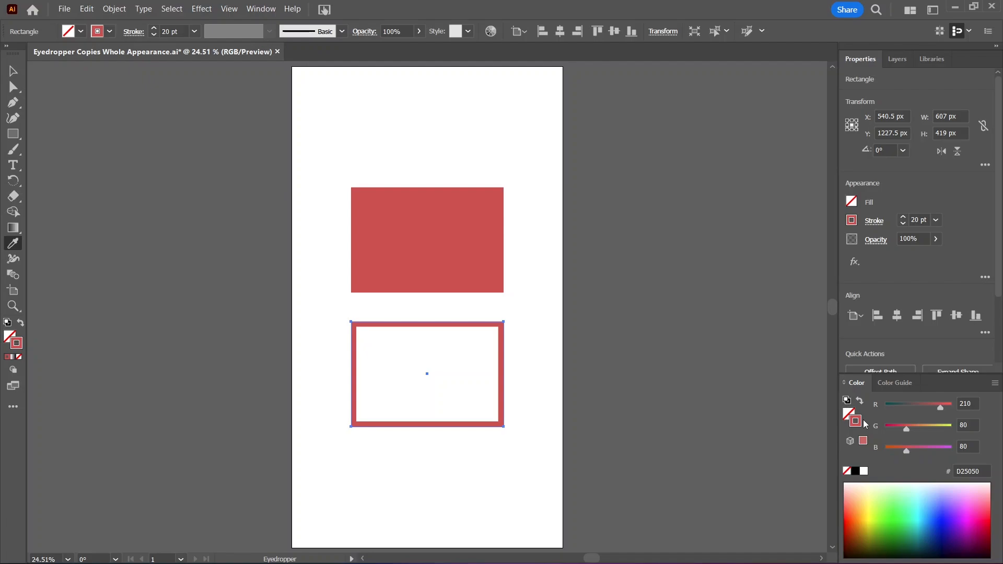
{"action": "mouse_move", "coordinate": [14, 244]}
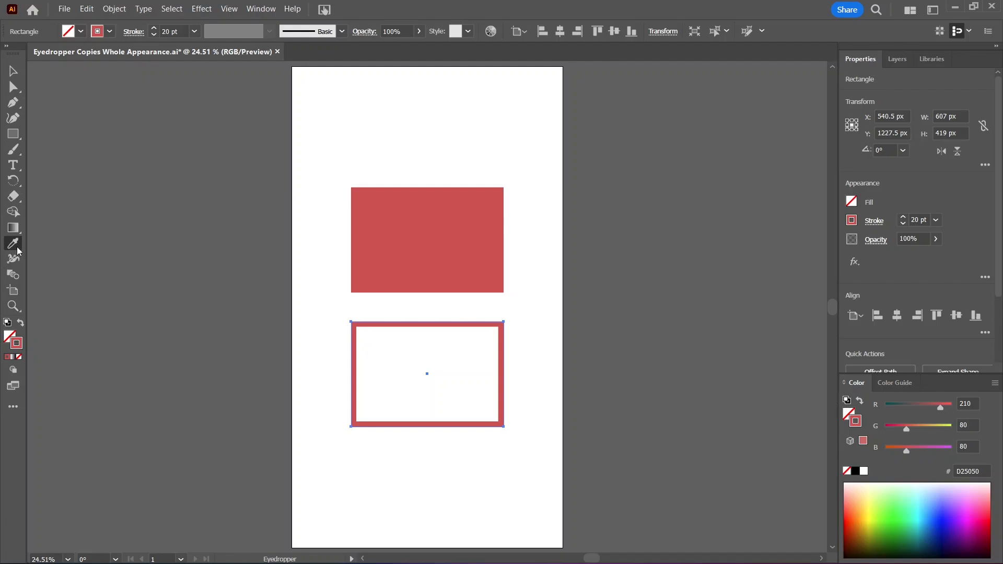
Open the Eyedropper Options dialog from the Eyedropper tool in the toolbar
{"action": "double_click", "coordinate": [13, 244]}
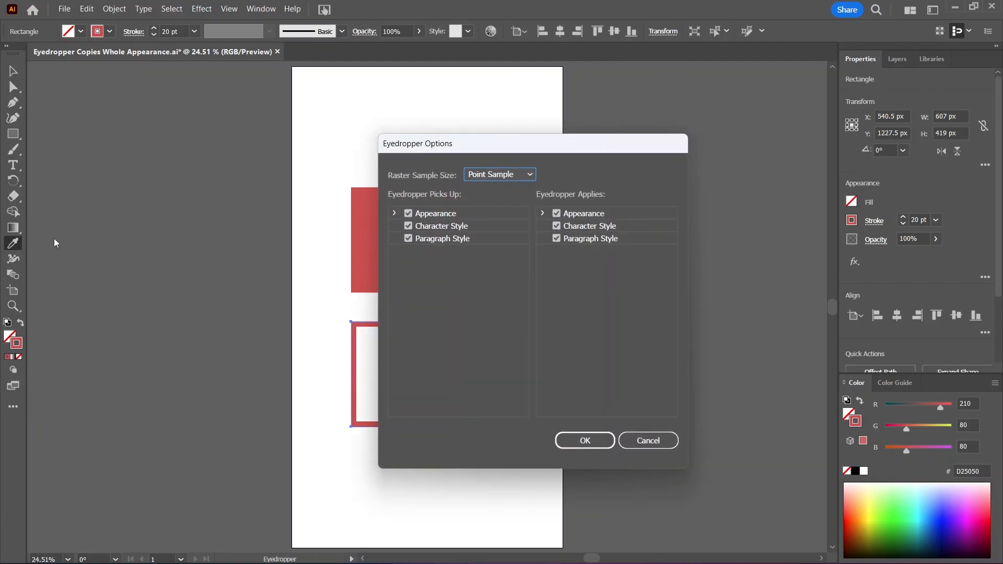
{"action": "mouse_move", "coordinate": [481, 296]}
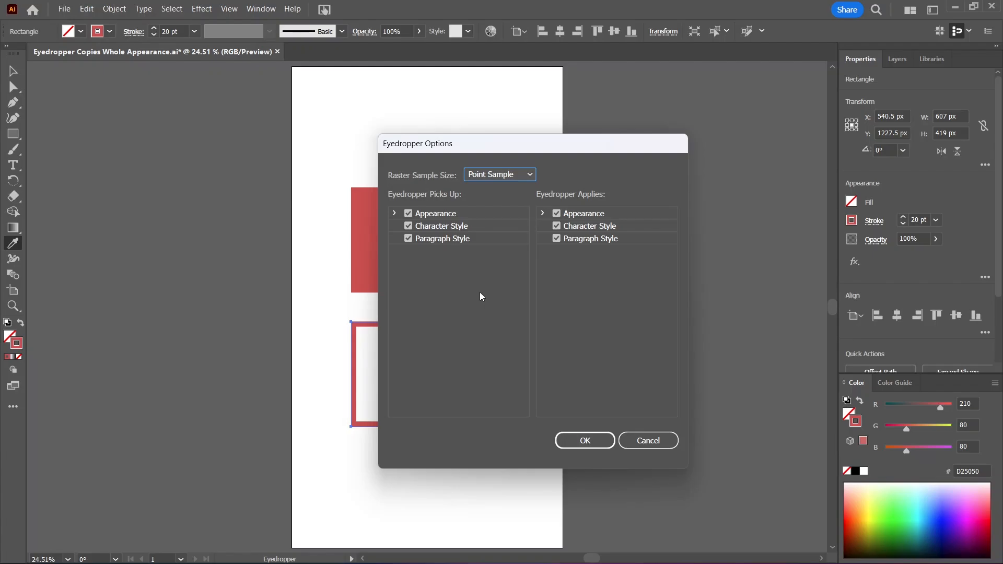
{"action": "mouse_move", "coordinate": [607, 294]}
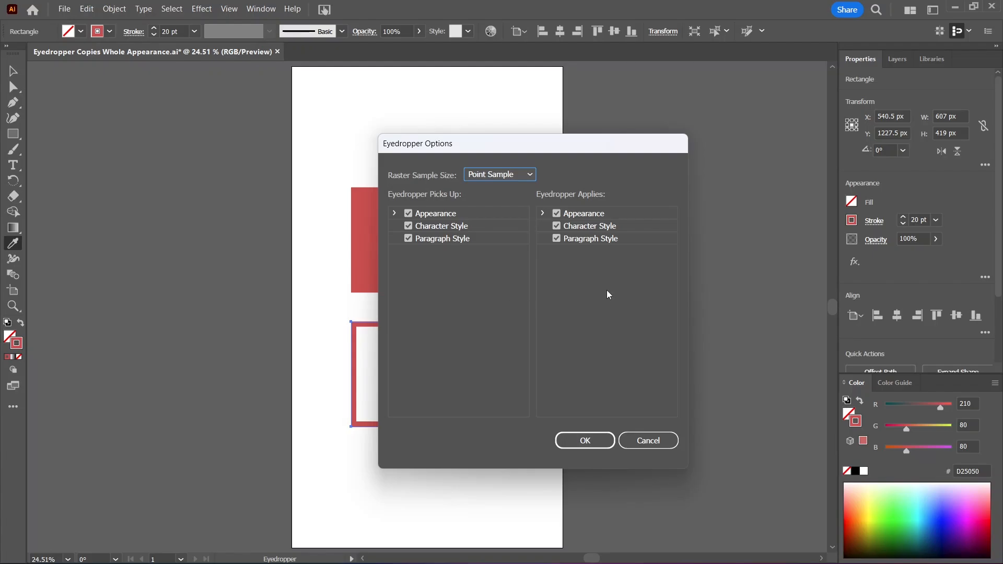